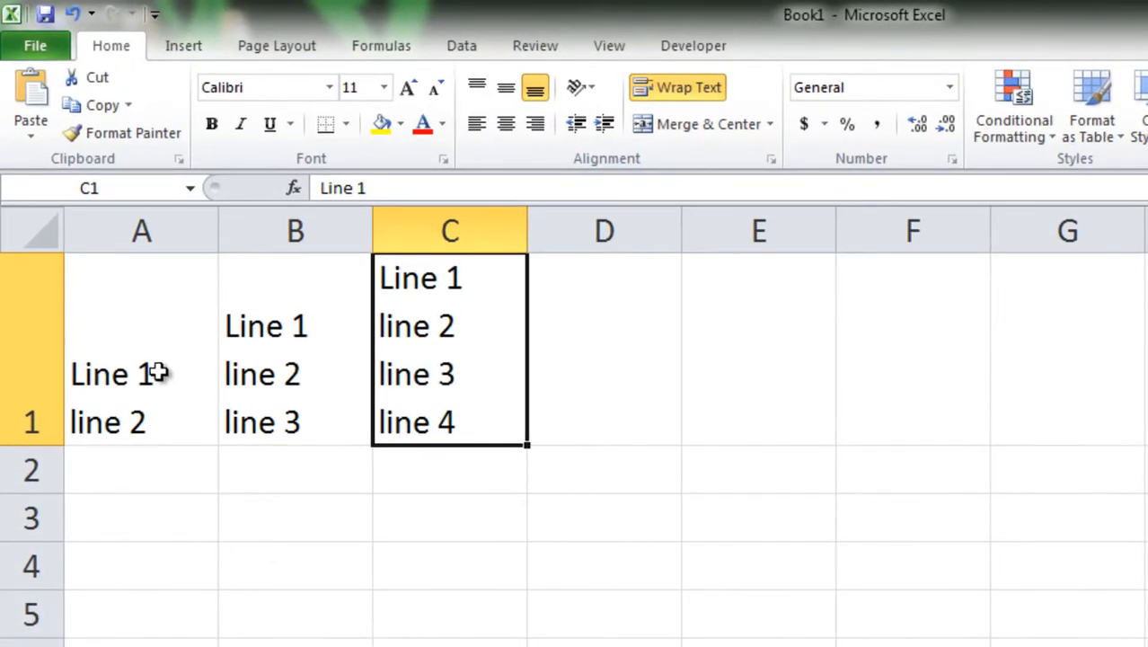
pyautogui.moveTo(400, 344)
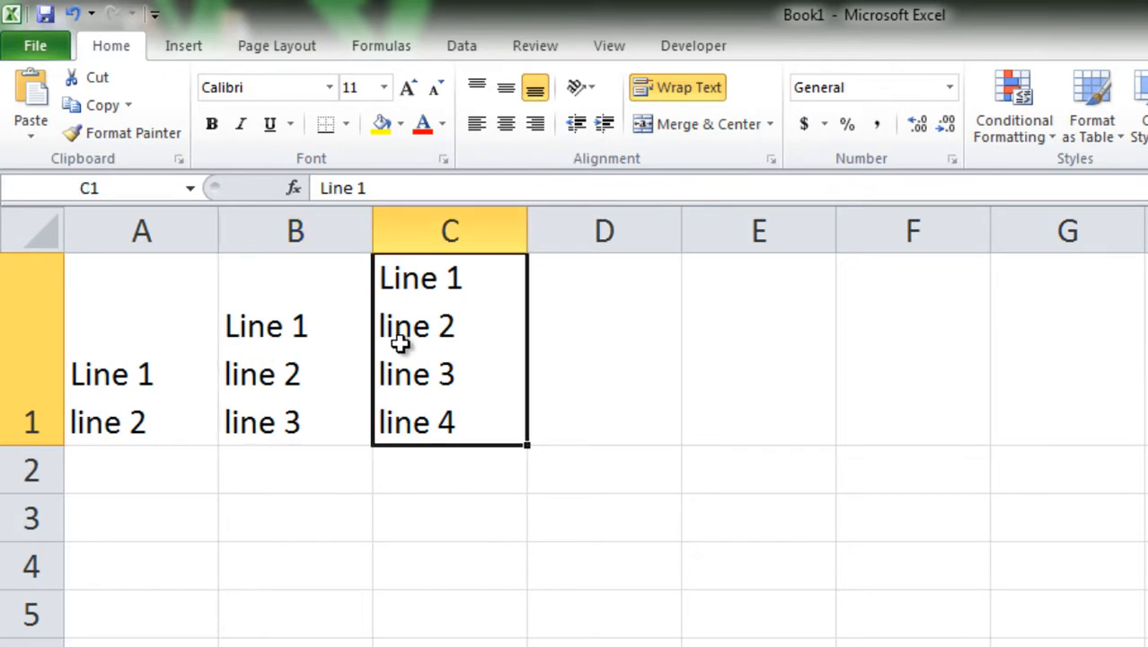
pyautogui.moveTo(399, 348)
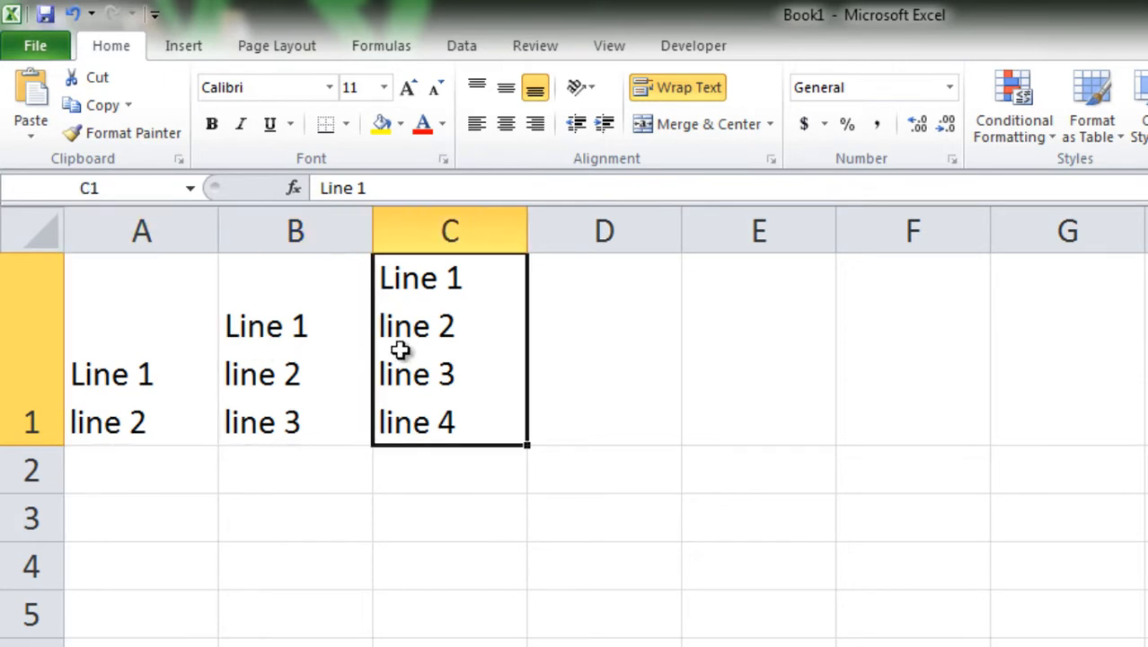
pyautogui.moveTo(135, 311)
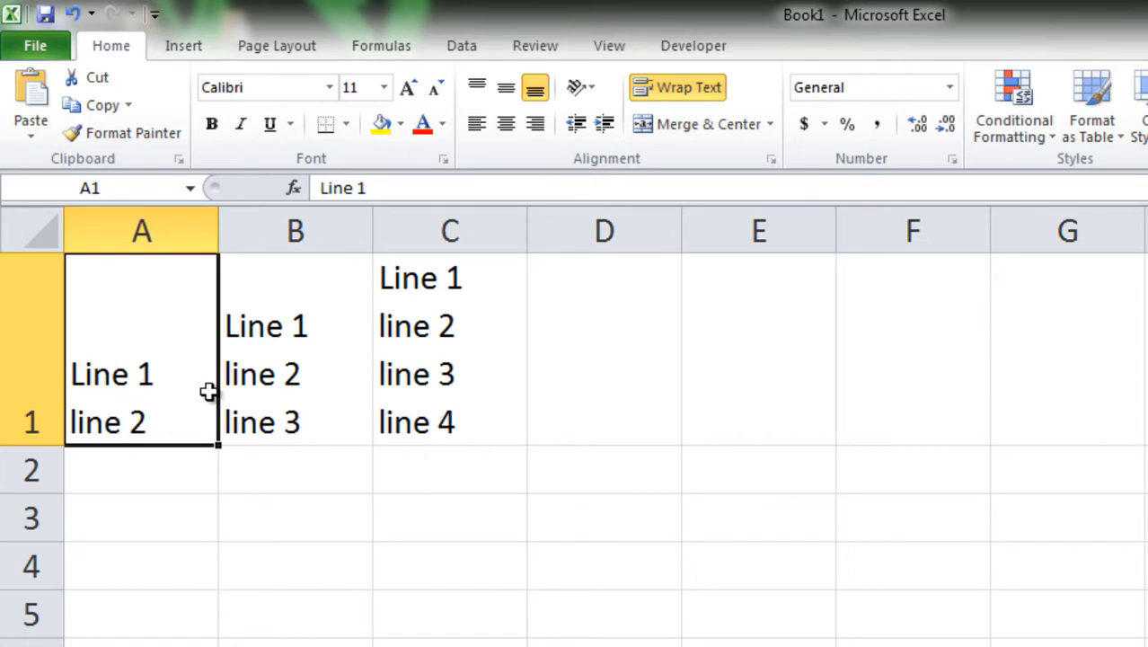
# Review cells A1–C1, then open the VBA editor with a new module for the RemoveFirstLine macros
pyautogui.click(295, 373)
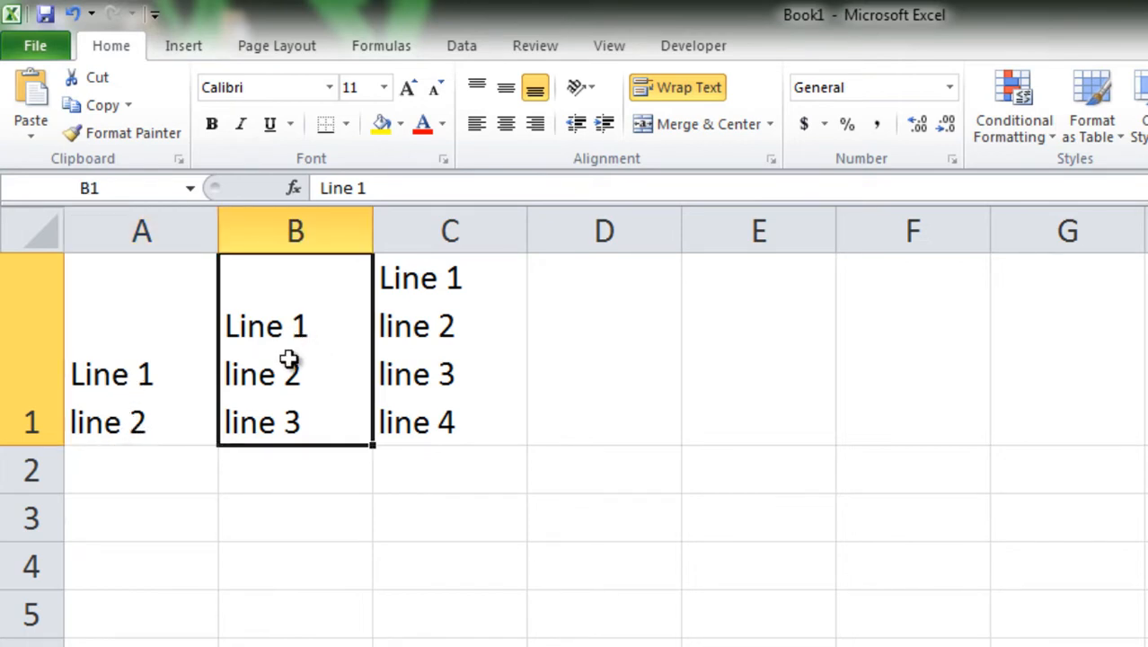
pyautogui.click(450, 326)
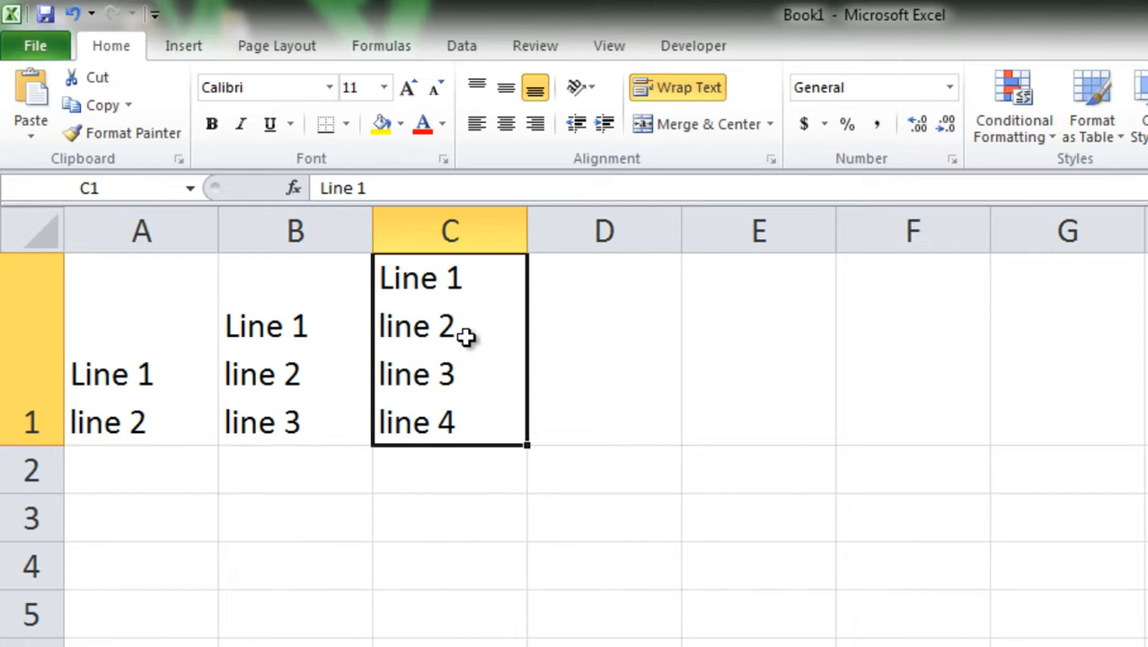
pyautogui.moveTo(447, 365)
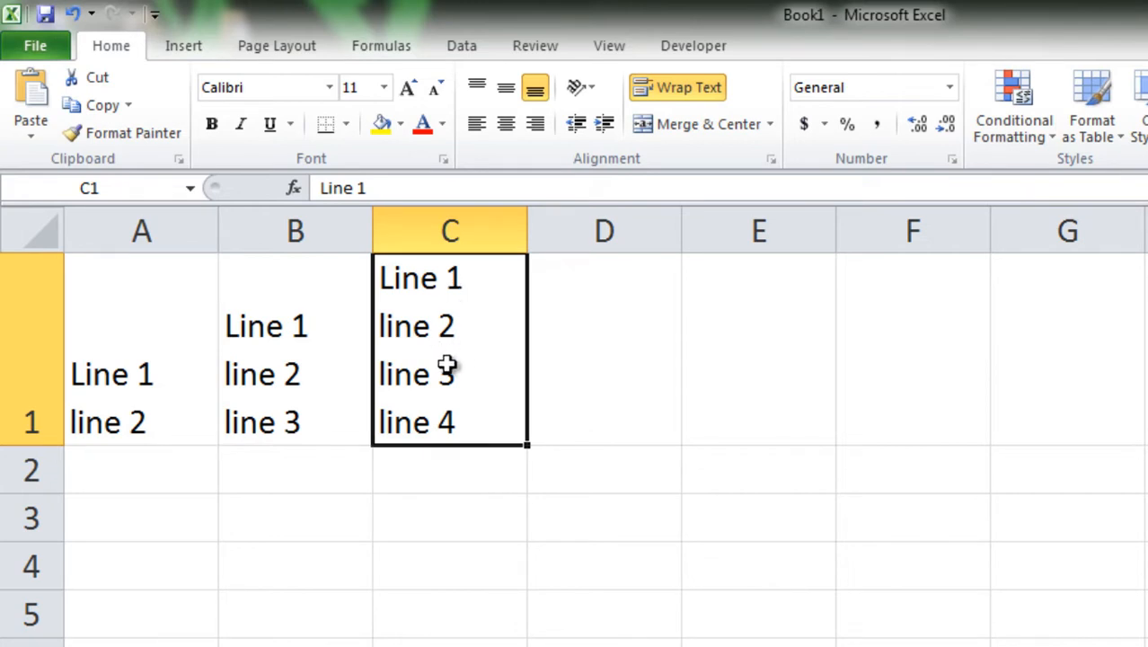
pyautogui.moveTo(494, 349)
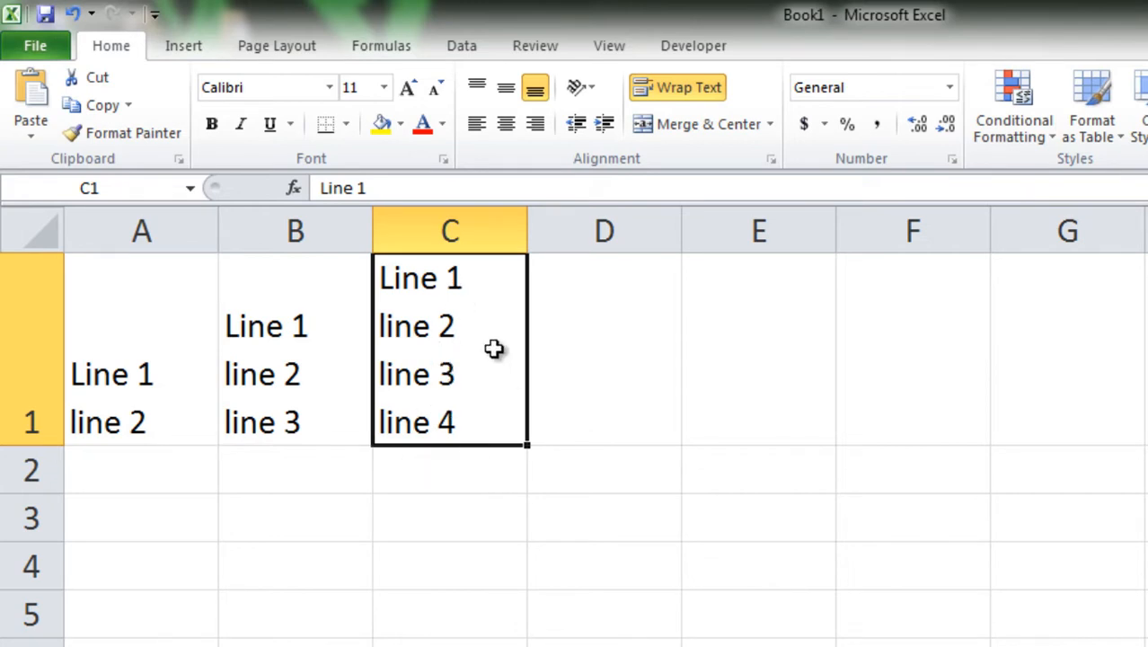
pyautogui.moveTo(464, 407)
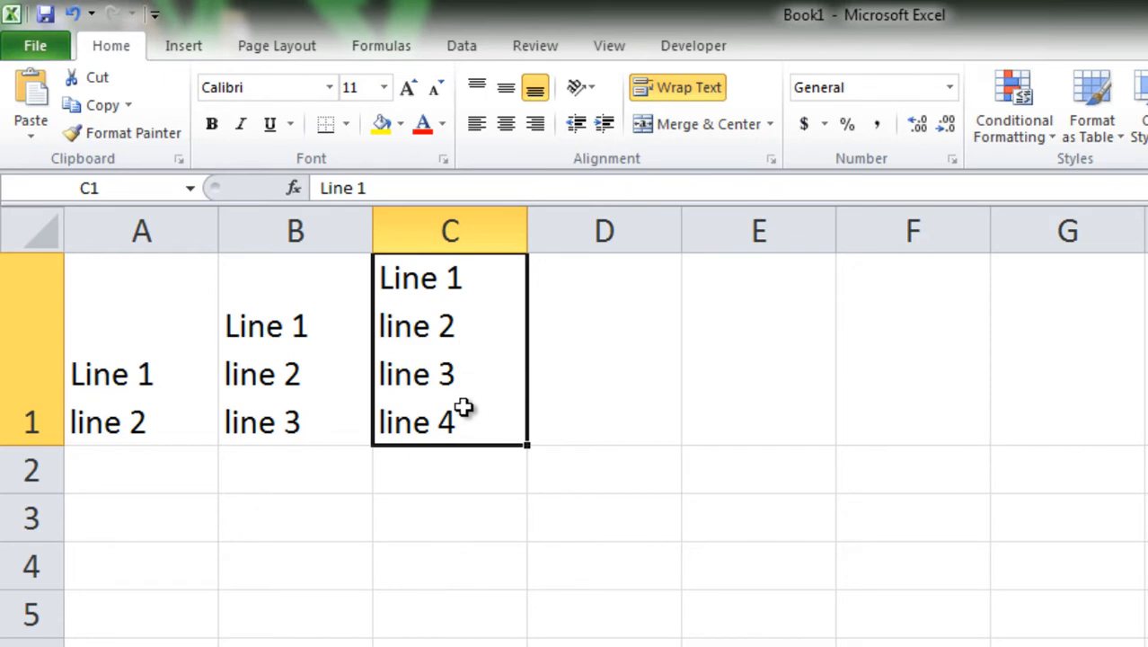
pyautogui.click(294, 326)
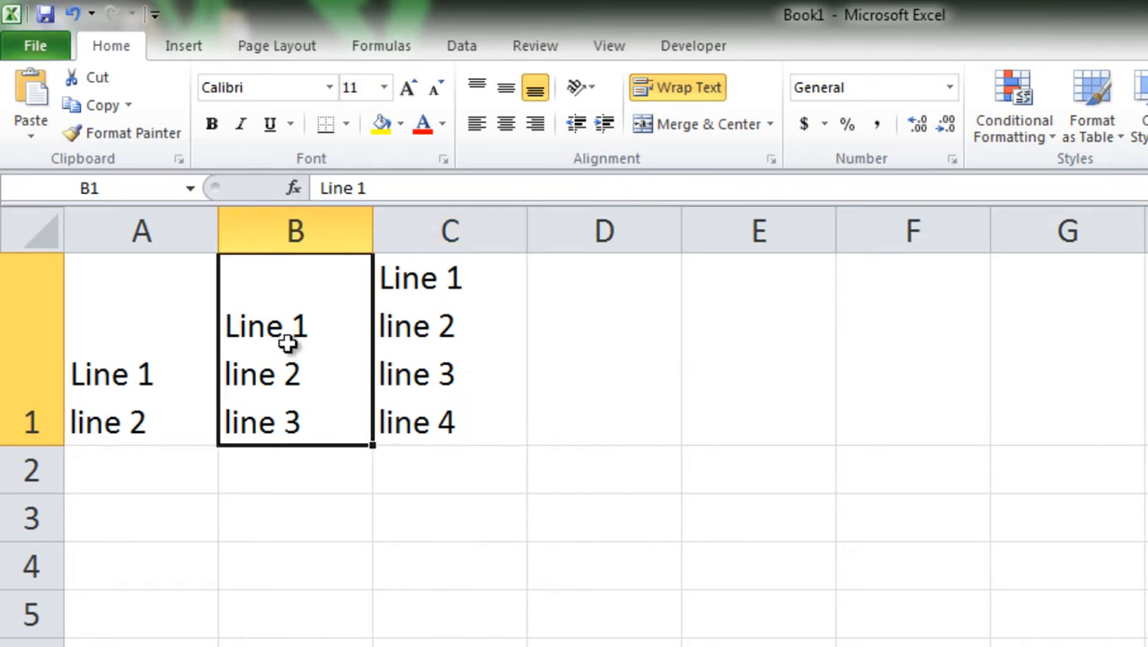
pyautogui.click(141, 373)
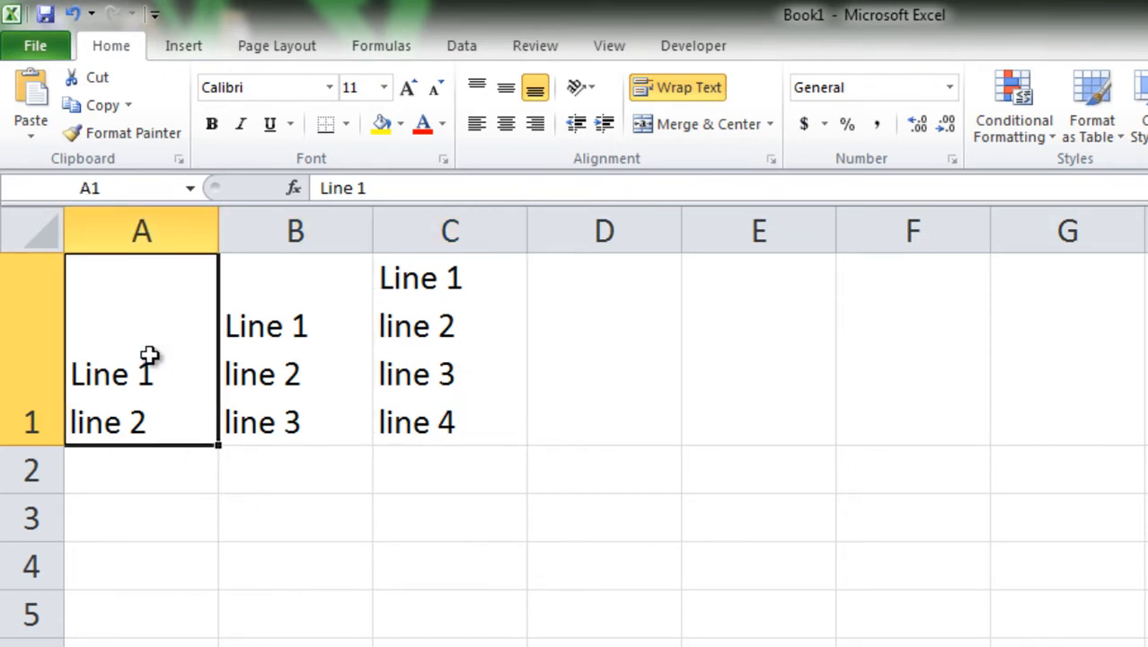
pyautogui.moveTo(278, 315)
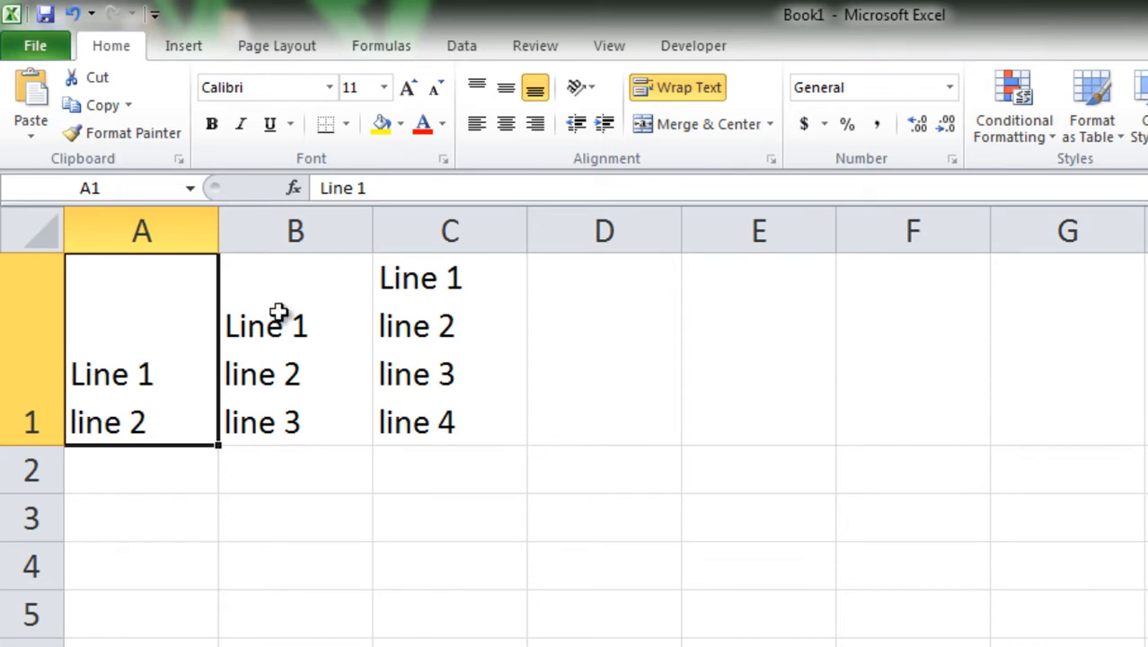
pyautogui.moveTo(441, 270)
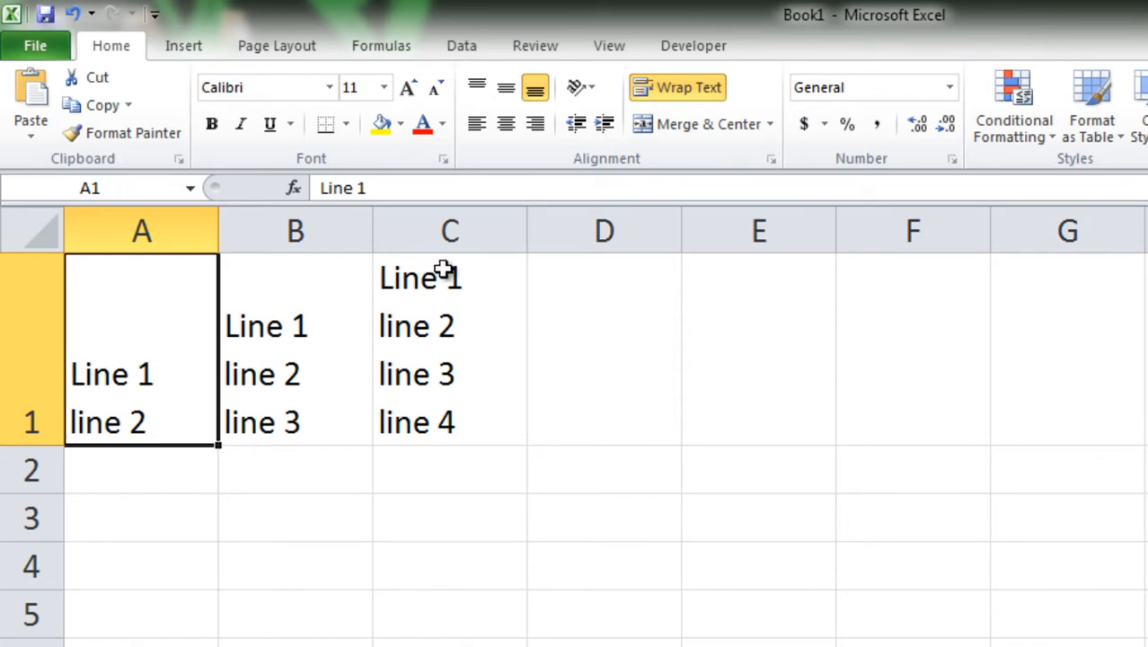
pyautogui.moveTo(469, 348)
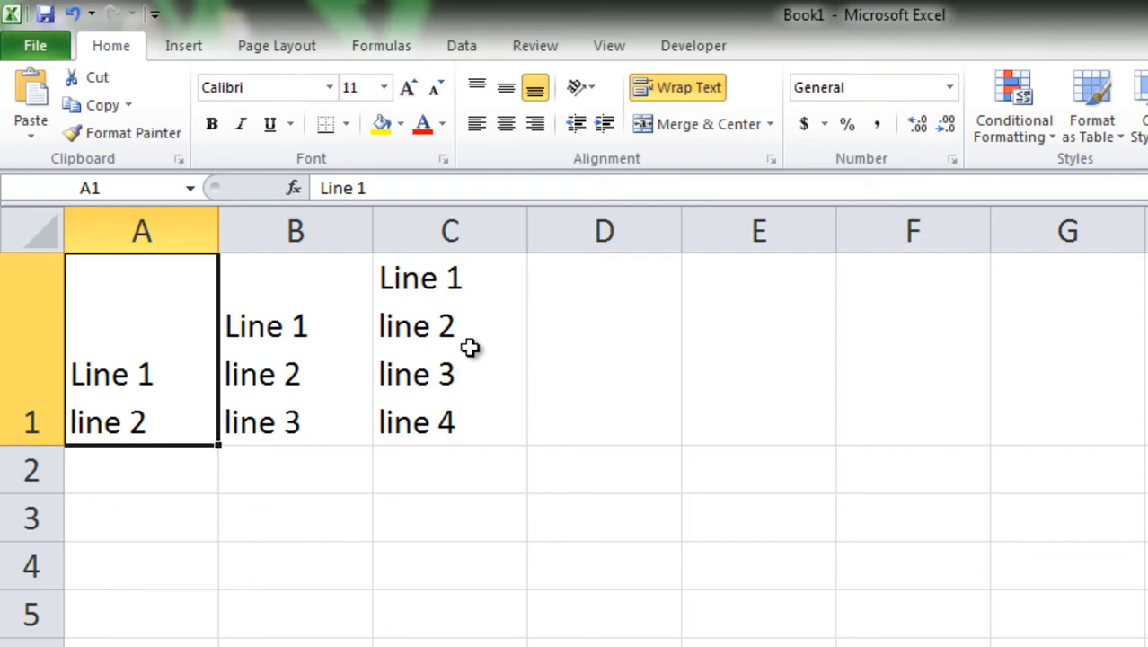
pyautogui.moveTo(470, 360)
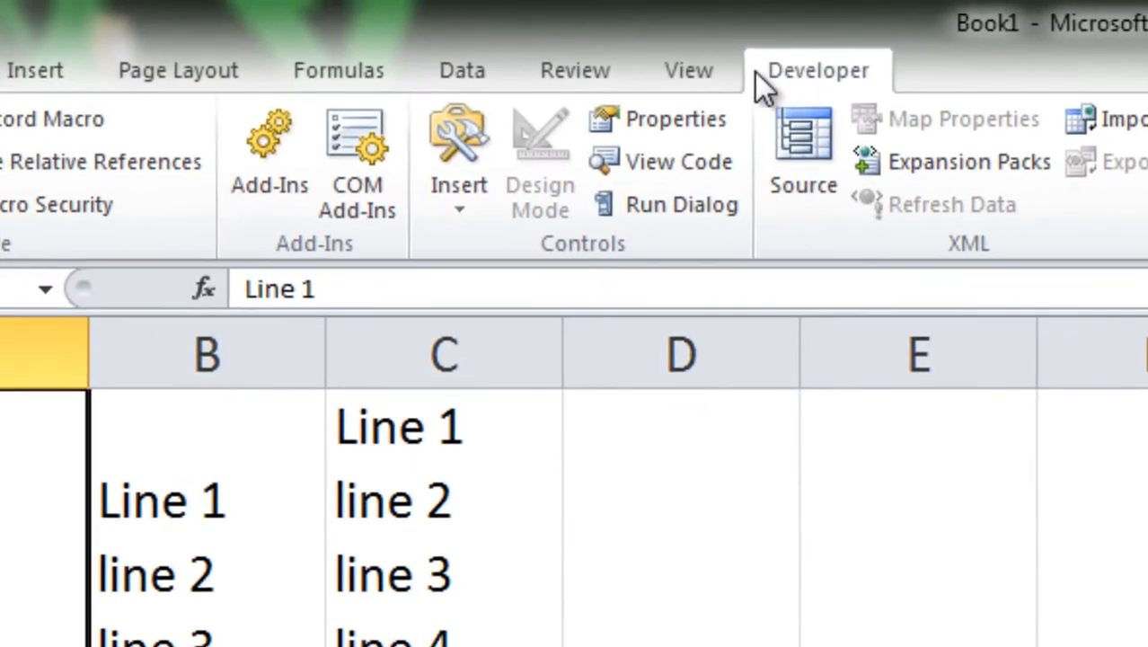
pyautogui.click(372, 333)
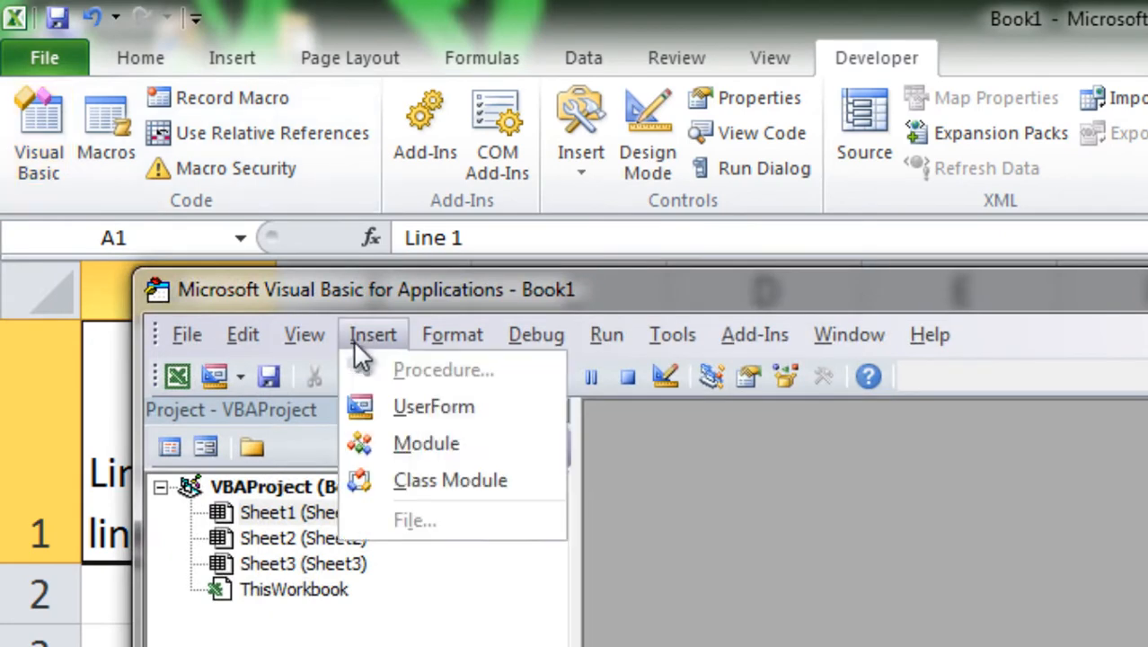
pyautogui.click(426, 443)
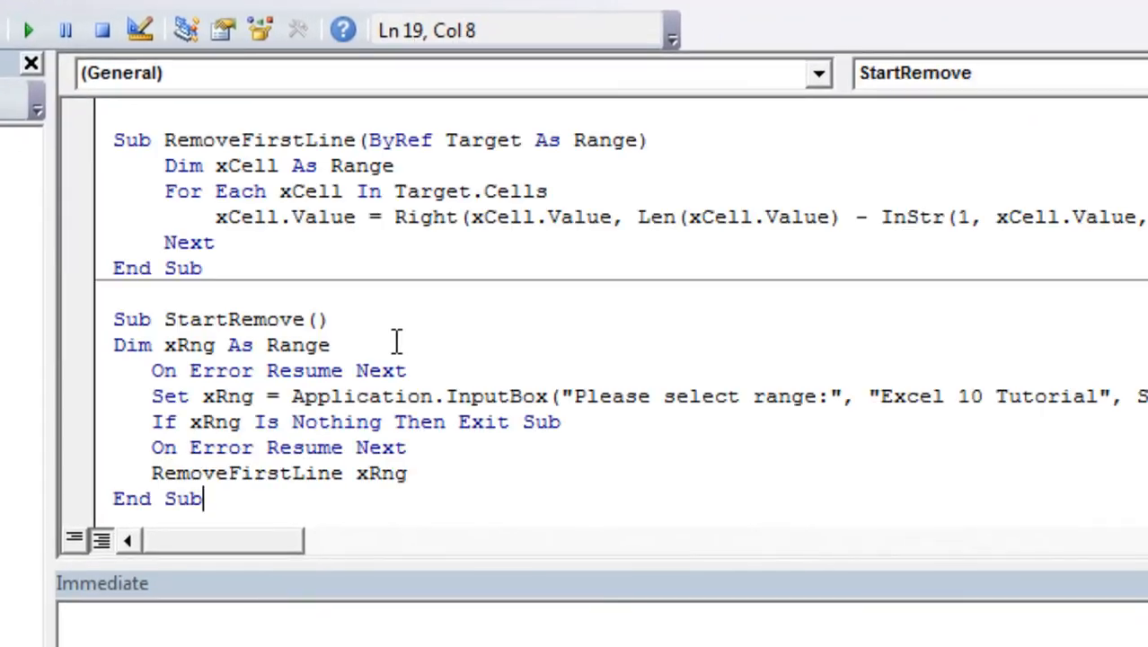
pyautogui.scroll(3)
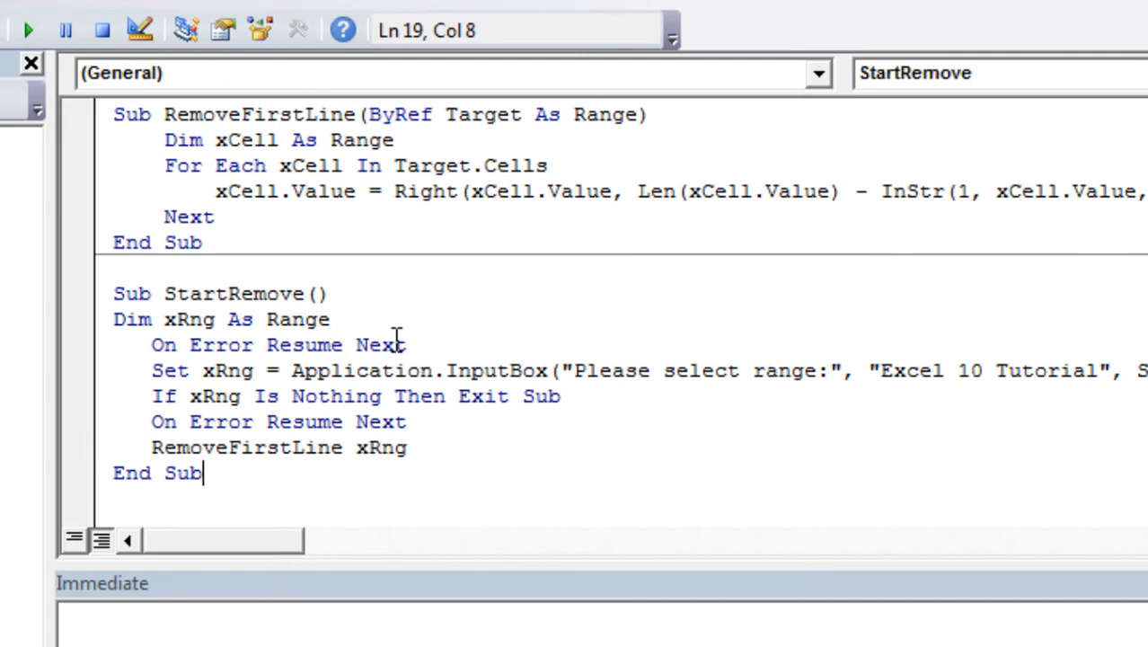
pyautogui.moveTo(314, 267)
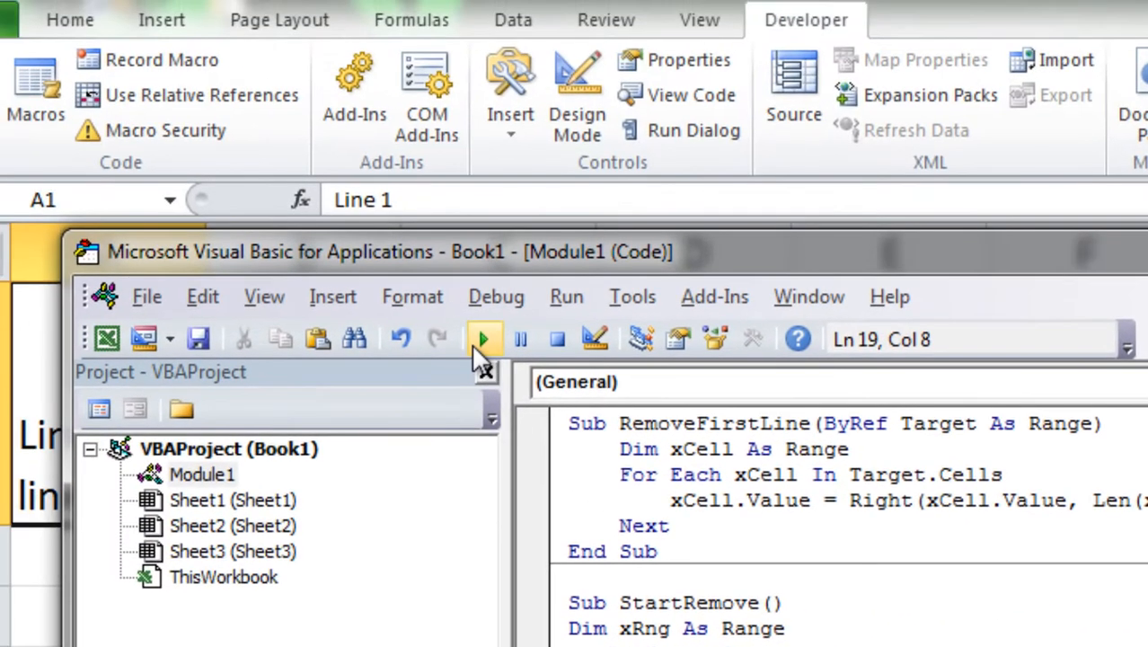
# Run StartRemove and confirm A1:C1 as the range to strip first lines from
pyautogui.click(483, 338)
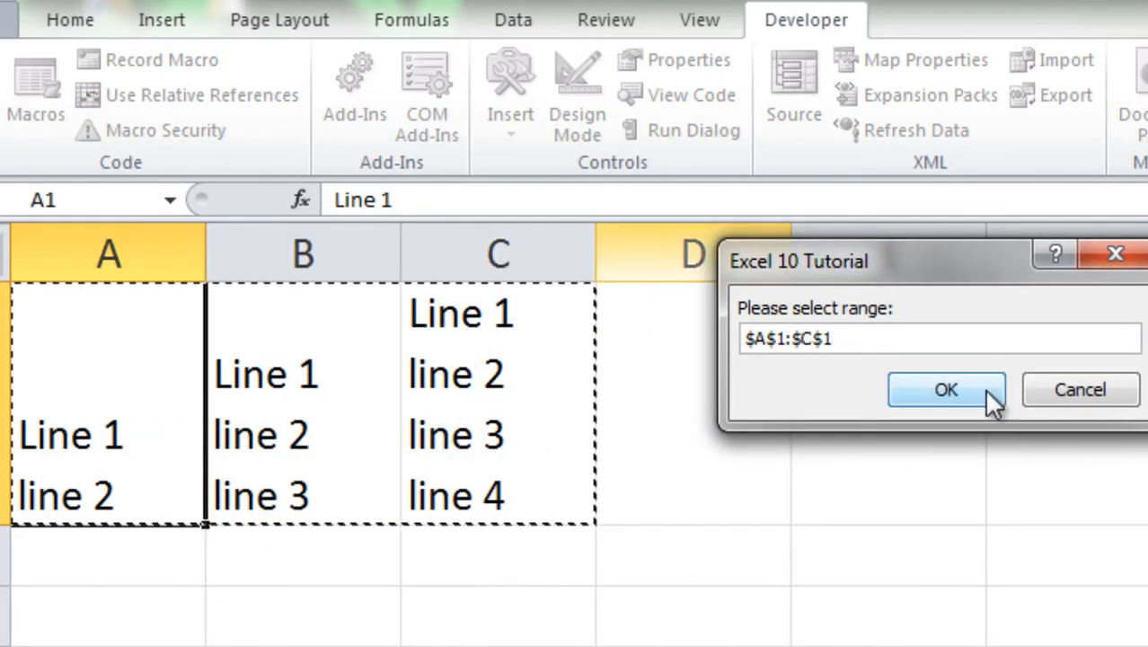
pyautogui.click(946, 389)
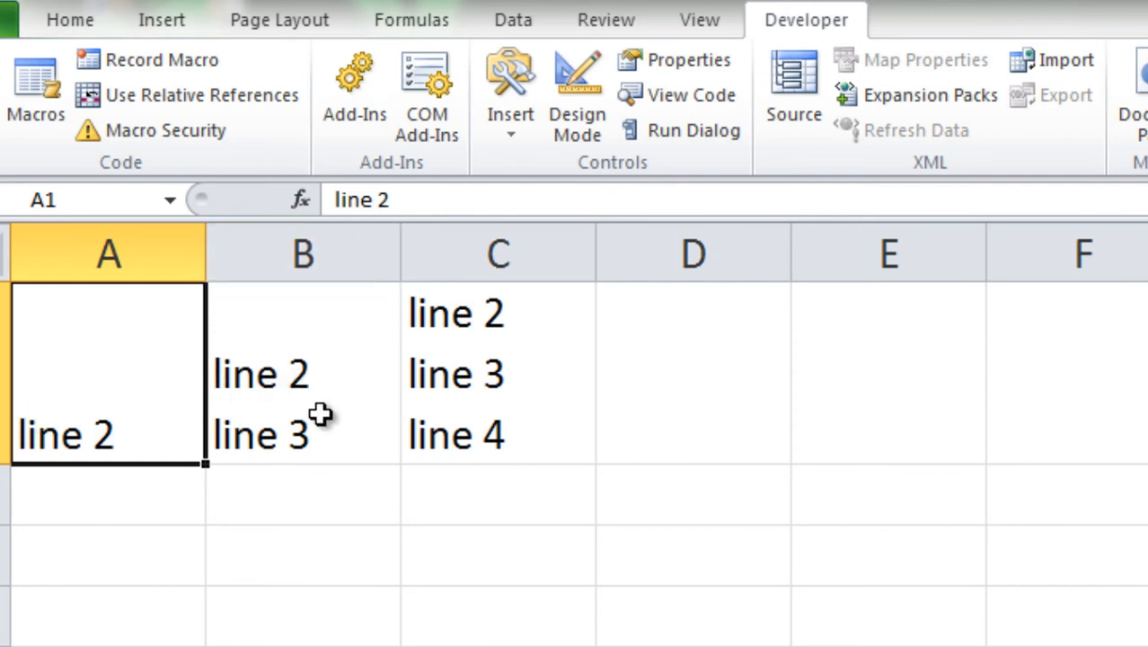
pyautogui.moveTo(418, 440)
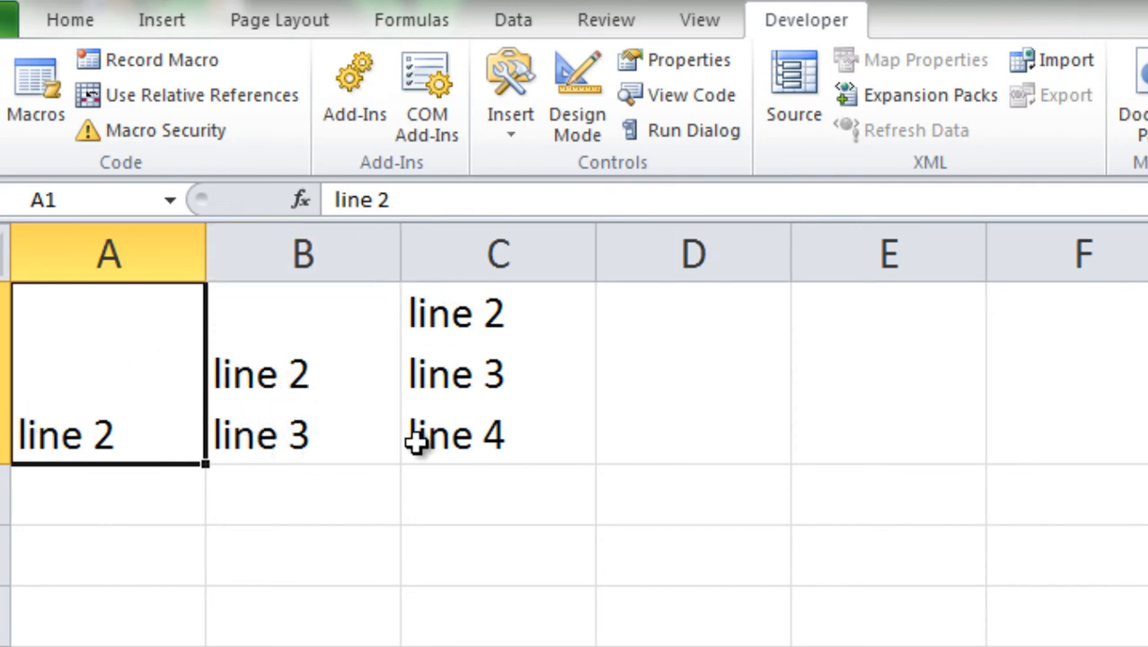
pyautogui.moveTo(512, 386)
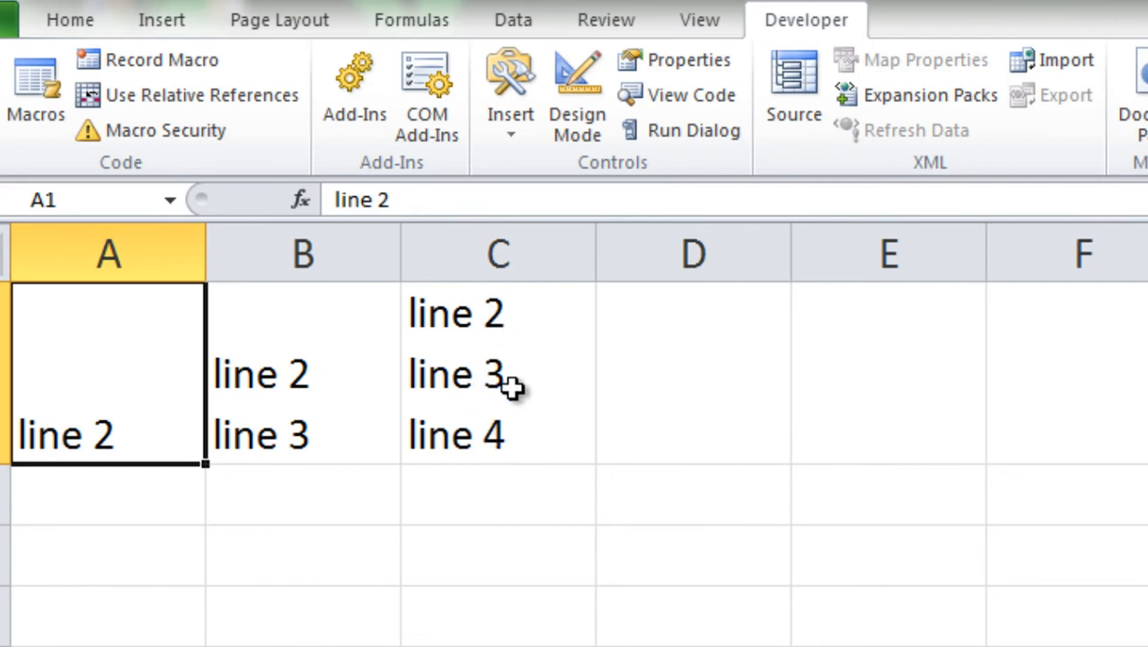
pyautogui.moveTo(501, 369)
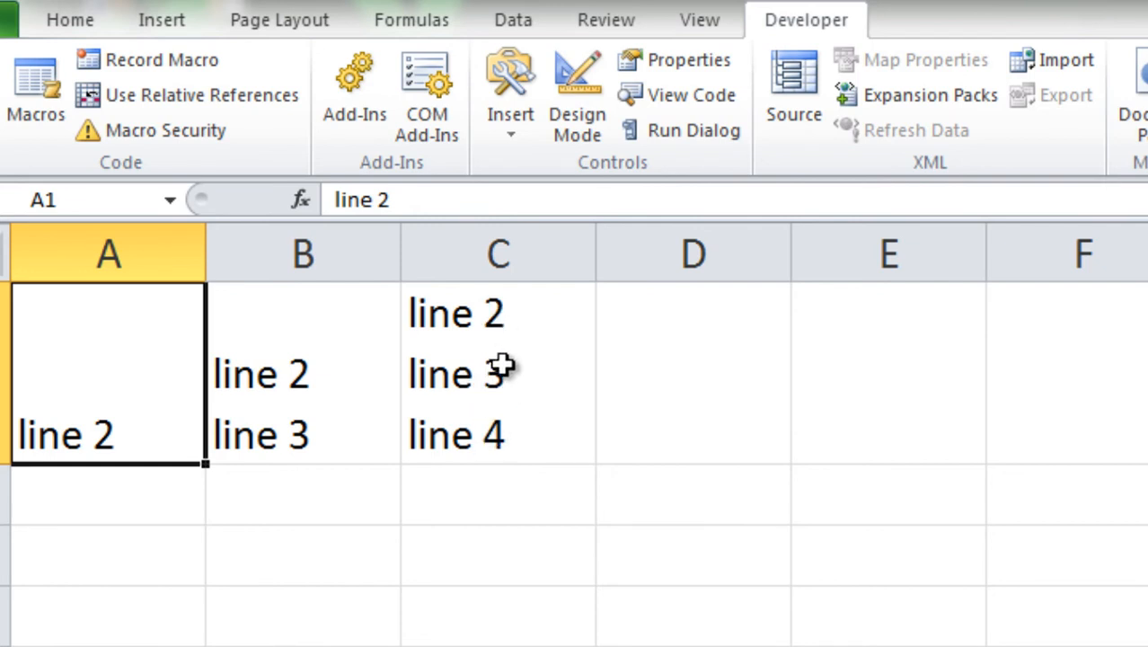